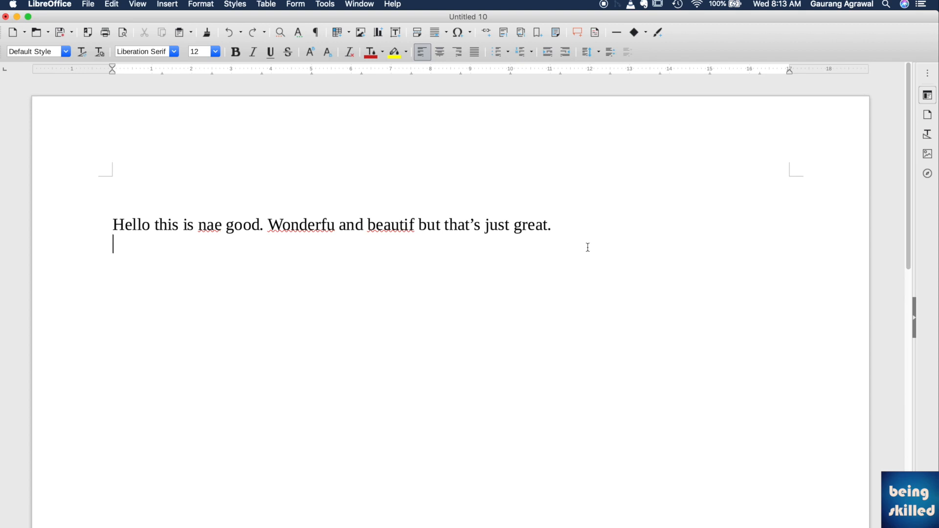
pyautogui.moveTo(571, 226)
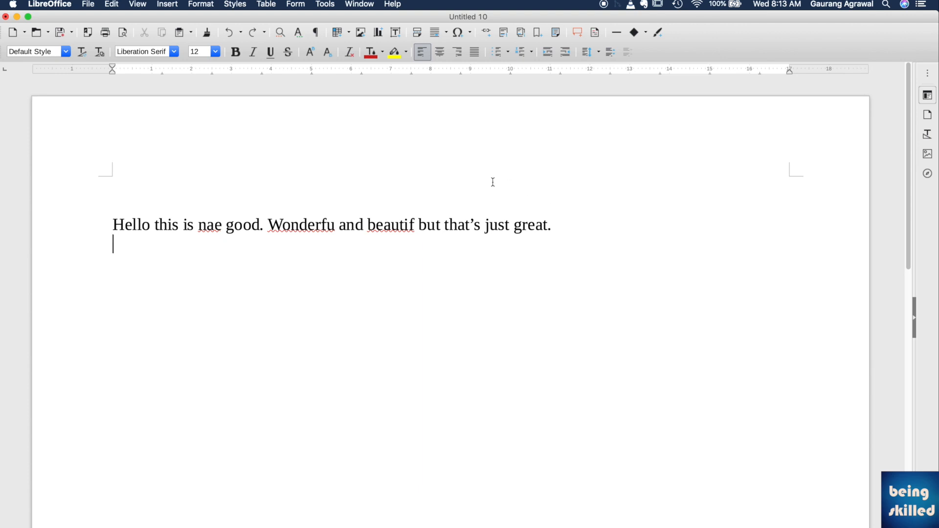
pyautogui.moveTo(387, 114)
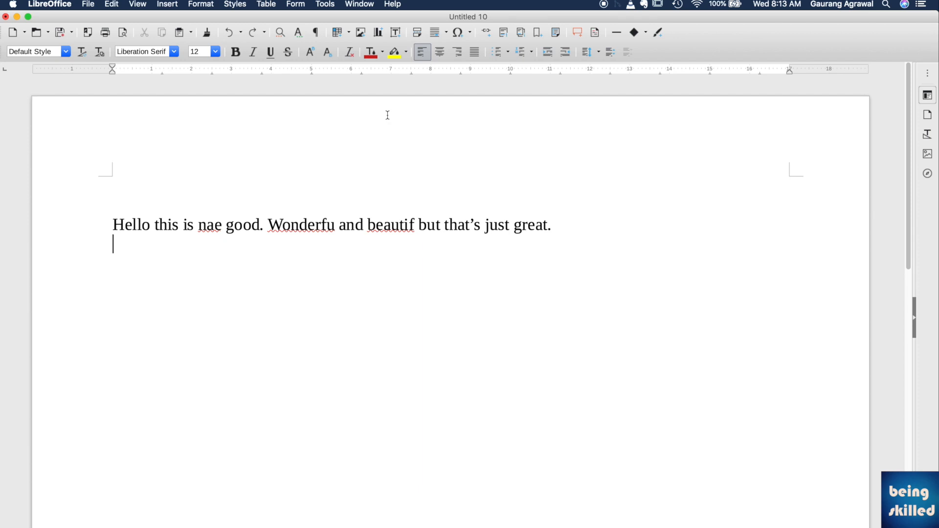
pyautogui.moveTo(333, 9)
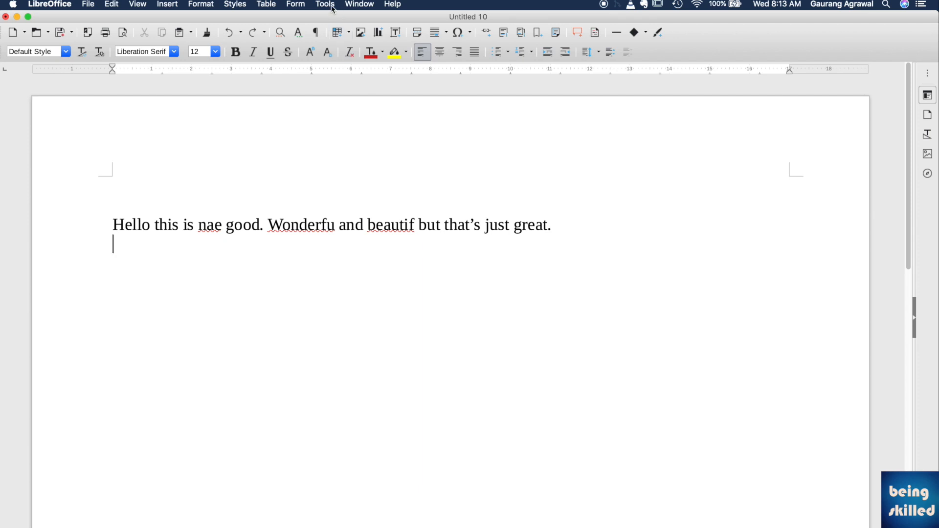
# Toggle Automatic Spell Checking off and back on from the Tools menu.
pyautogui.click(325, 4)
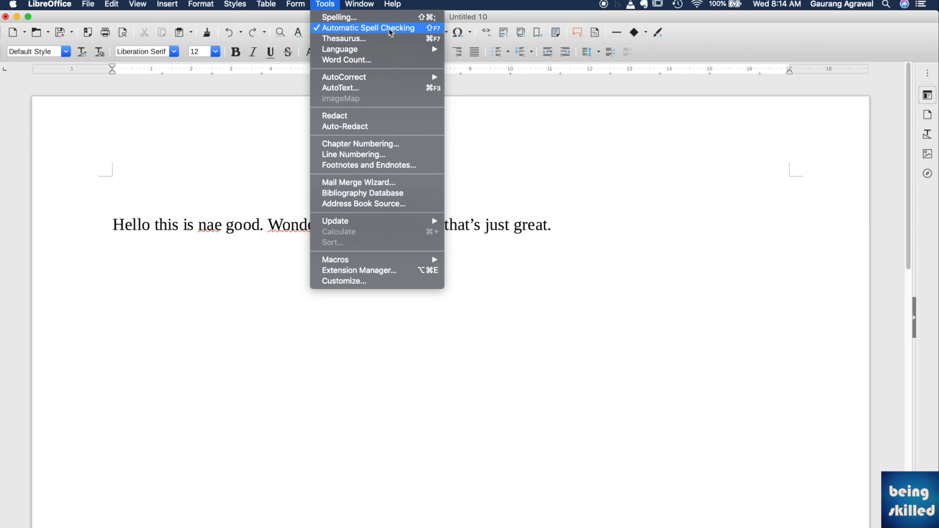
pyautogui.click(369, 28)
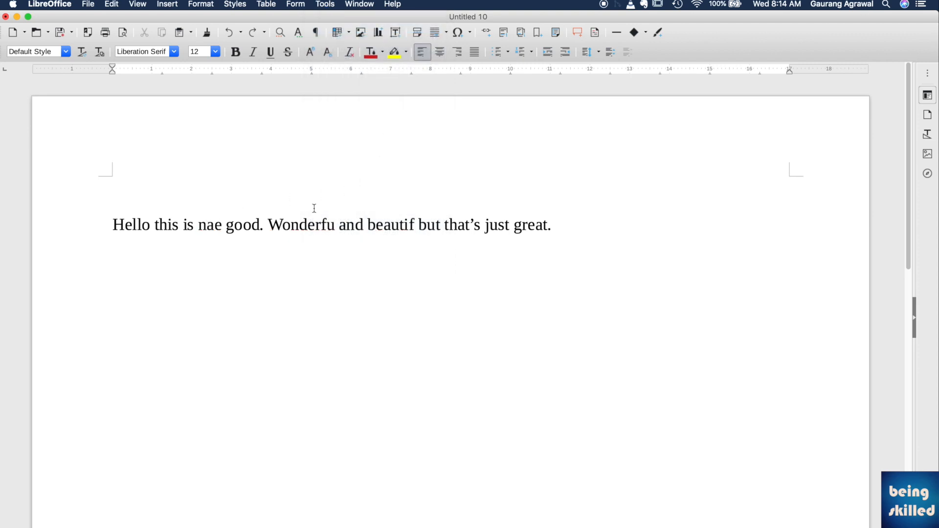
pyautogui.click(325, 4)
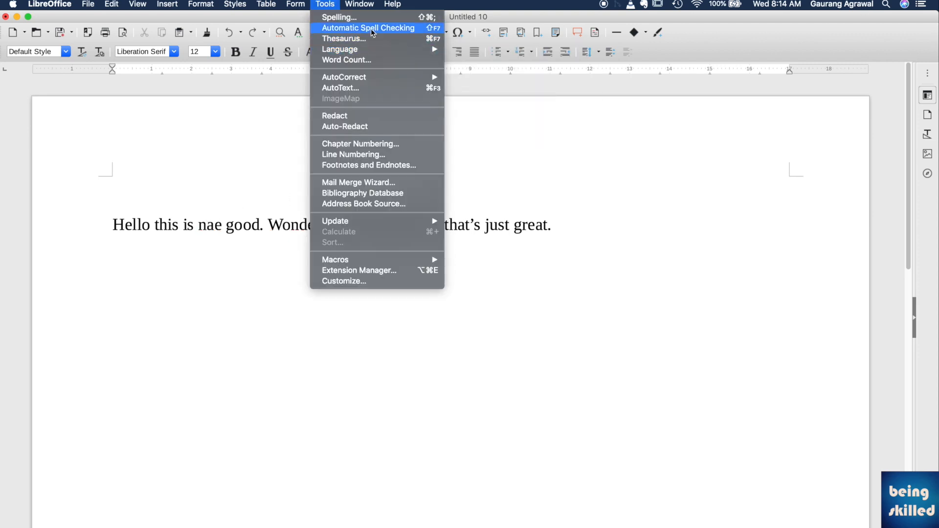
pyautogui.click(367, 27)
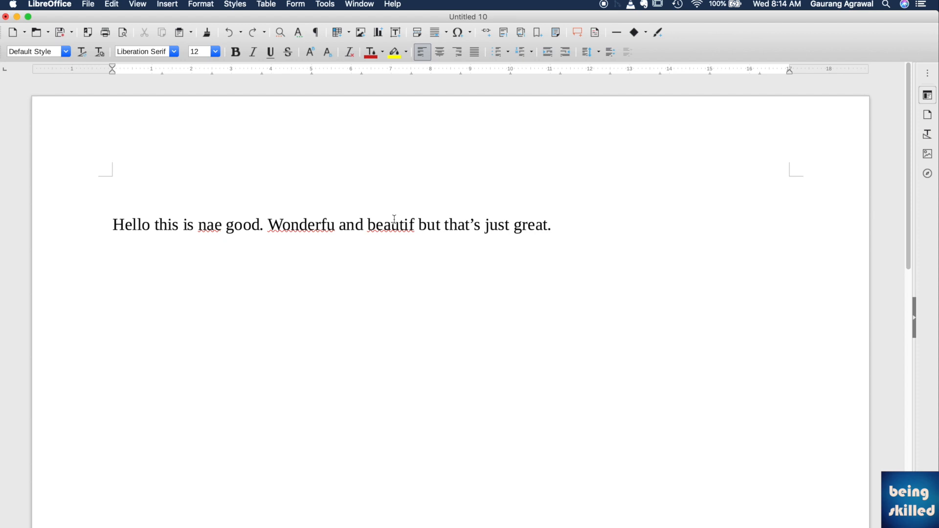
# Start the Spelling check from the Tools menu.
pyautogui.click(325, 5)
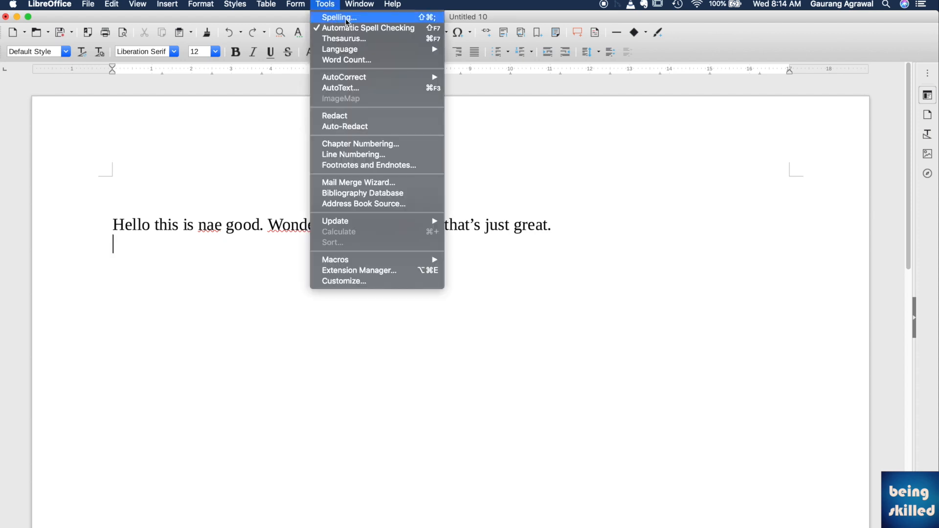
pyautogui.click(338, 17)
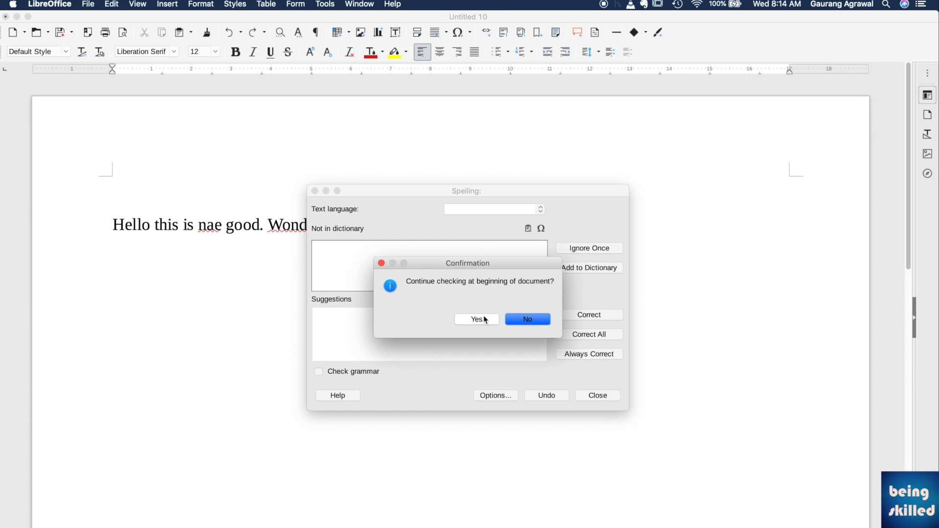
# Continue from the document's beginning and correct 'nae' to 'no'.
pyautogui.click(475, 319)
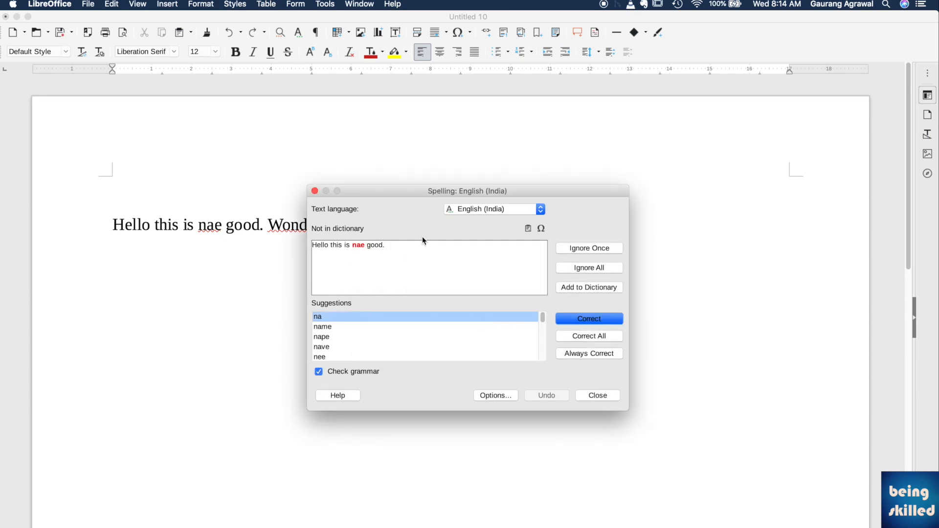
pyautogui.moveTo(366, 249)
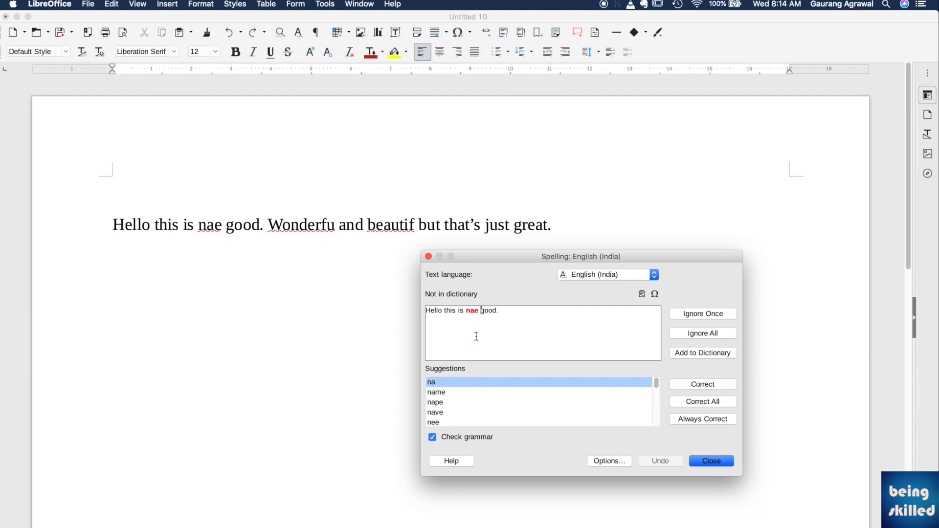
pyautogui.doubleClick(472, 310)
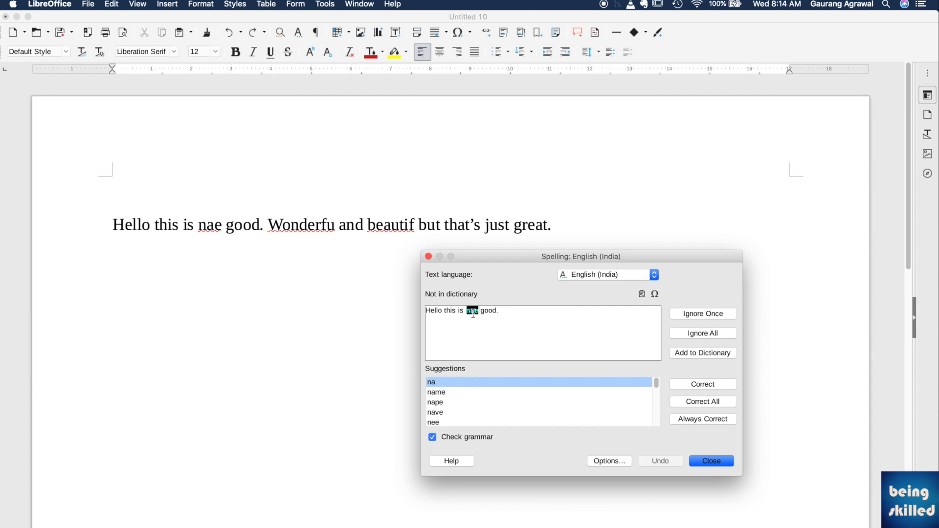
pyautogui.click(702, 384)
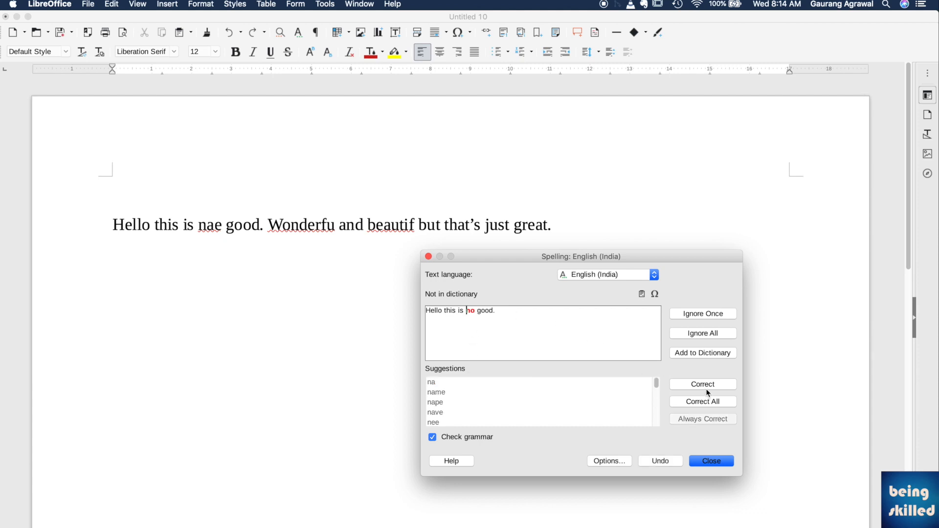
pyautogui.click(702, 384)
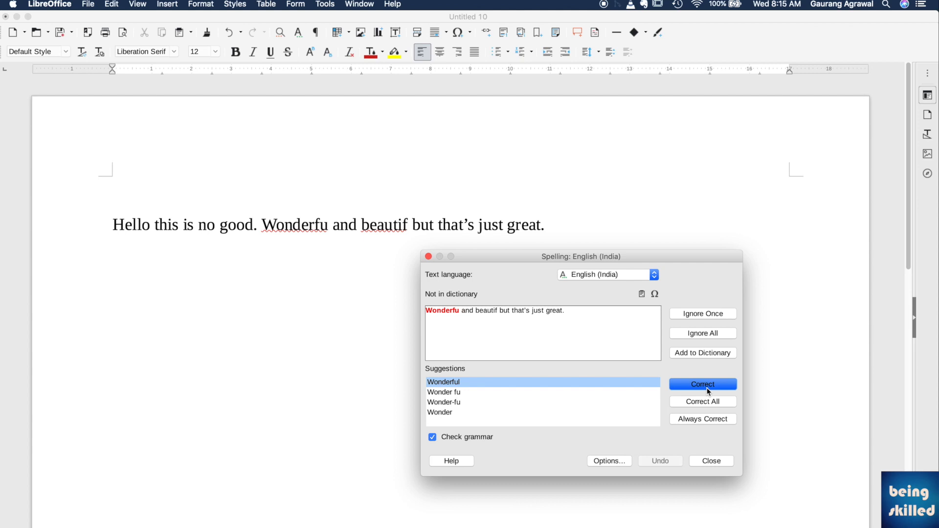
pyautogui.moveTo(281, 216)
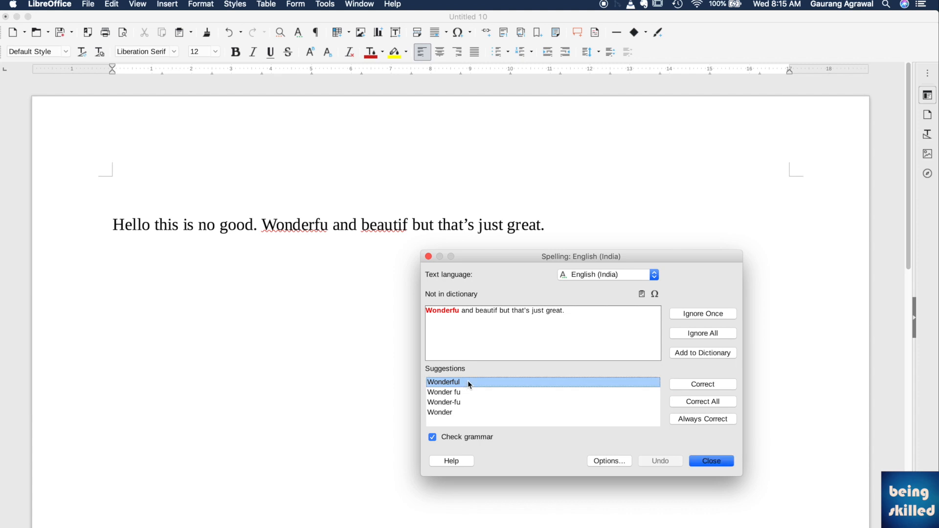
pyautogui.moveTo(557, 387)
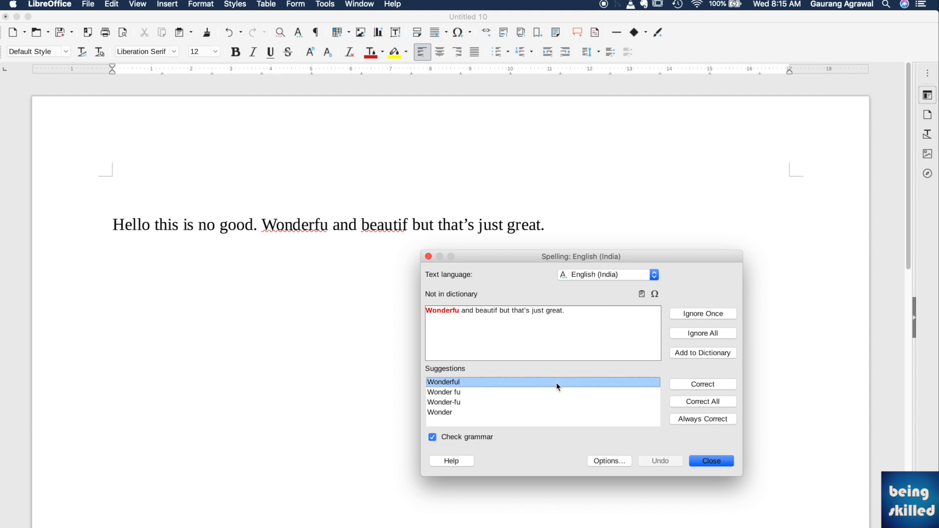
# Accept the suggestion 'Wonderful' for the flagged 'Wonderfu'.
pyautogui.click(702, 384)
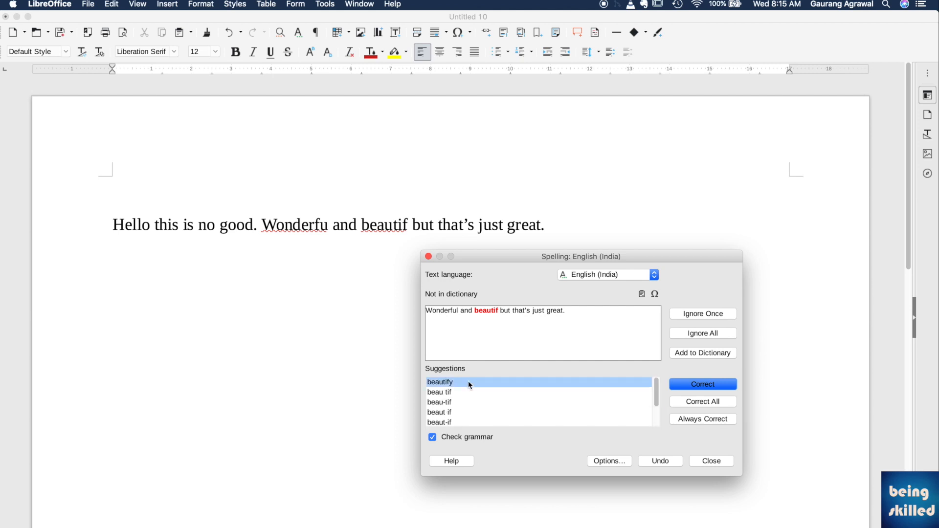
# Accept 'beautify' for 'beautif', acknowledge completion, and close the Spelling dialog.
pyautogui.click(701, 384)
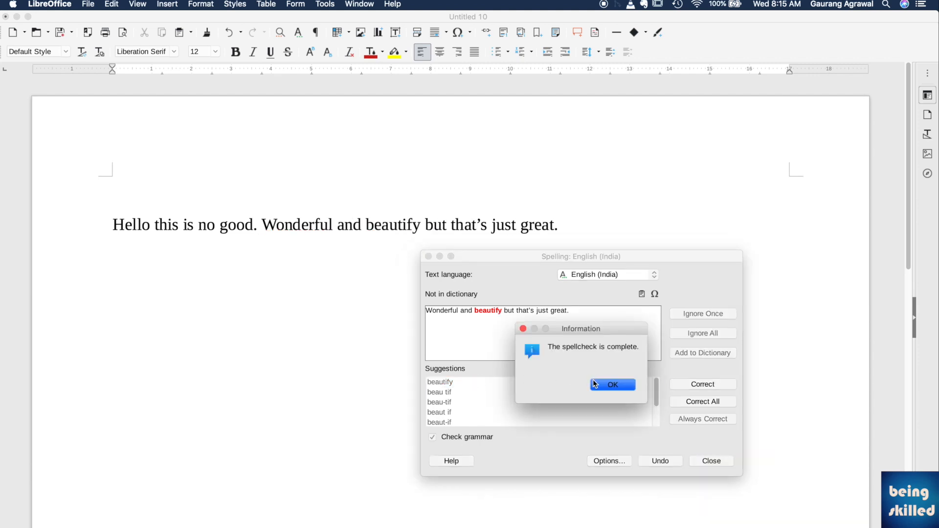
pyautogui.click(611, 385)
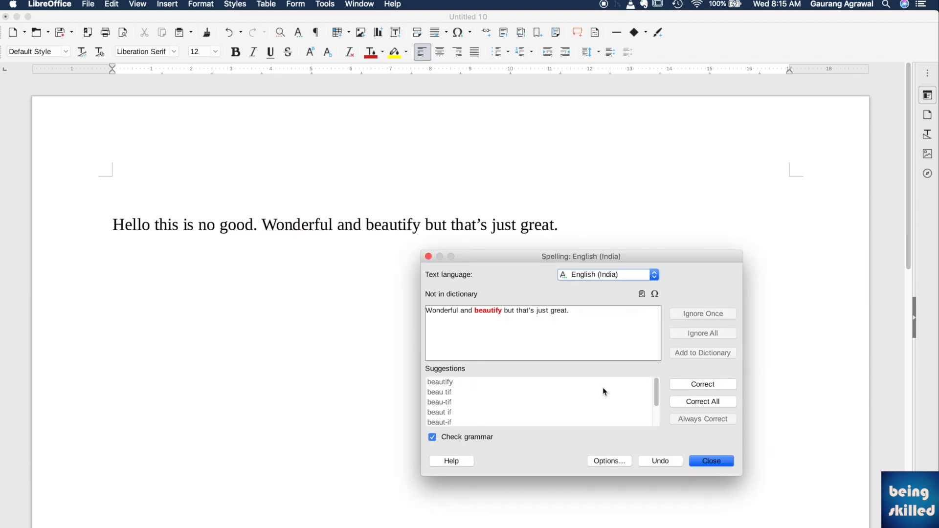
pyautogui.click(710, 461)
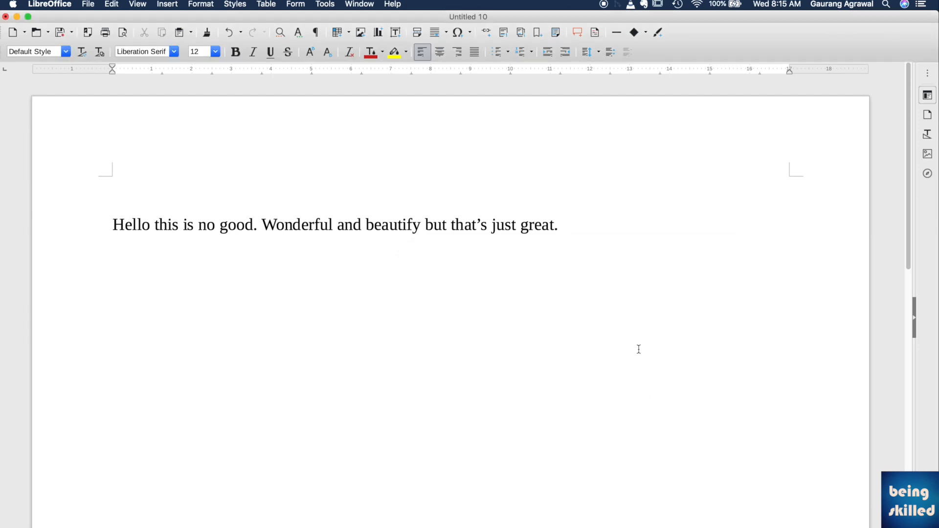
pyautogui.moveTo(258, 224)
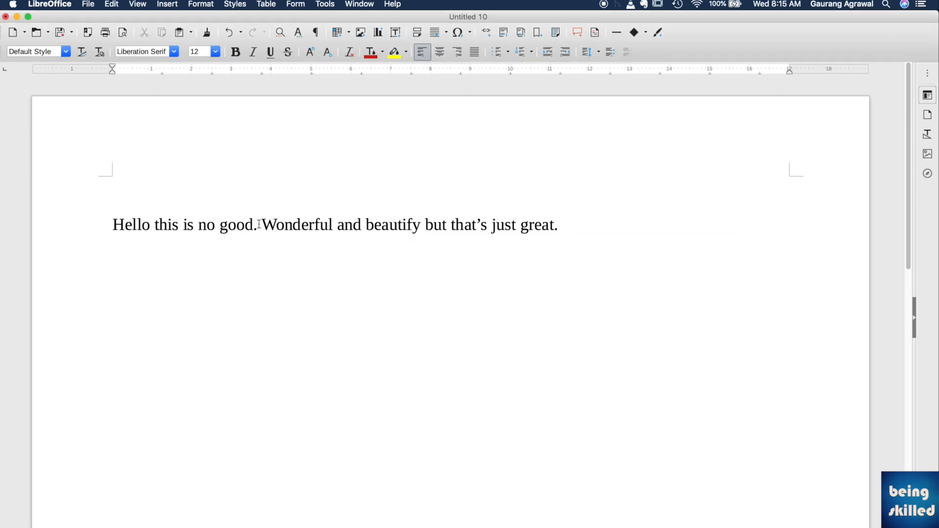